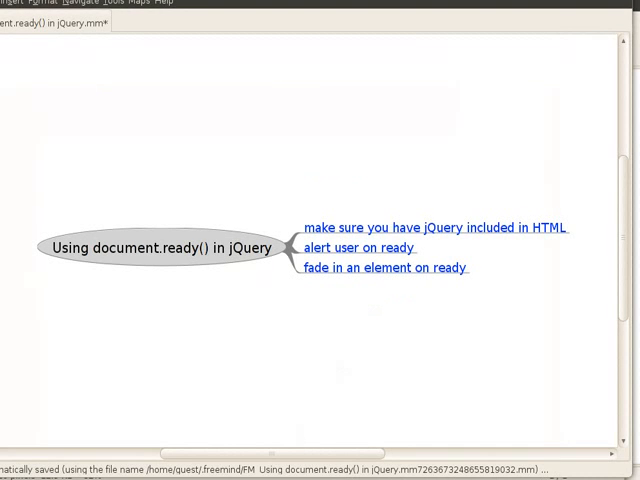
pyautogui.moveTo(156, 416)
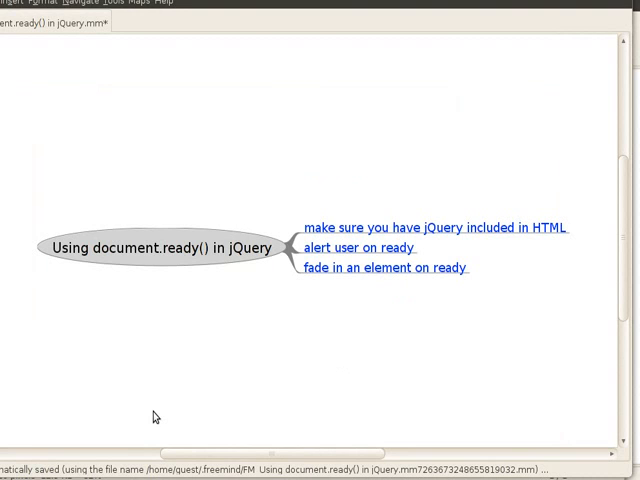
pyautogui.moveTo(400, 380)
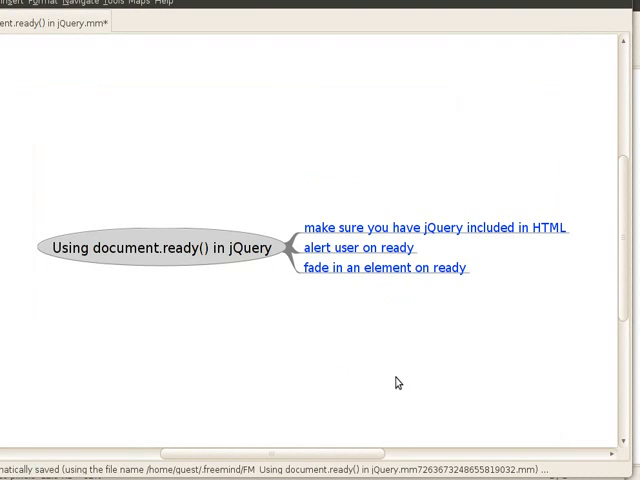
# - Select the jQuery inclusion topic to bring first-jquery.html up in gedit
pyautogui.click(360, 246)
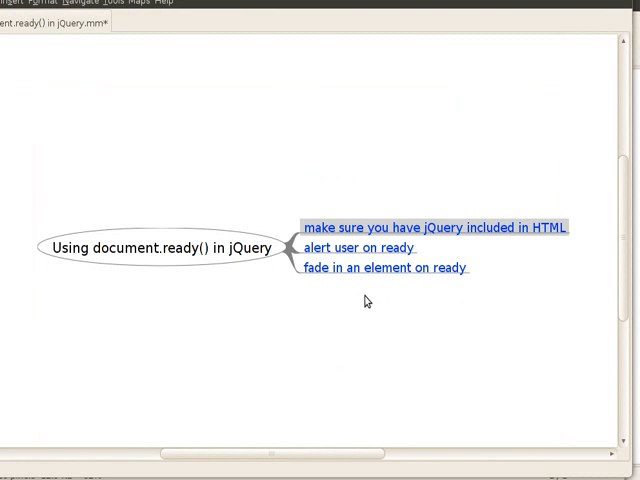
pyautogui.click(360, 248)
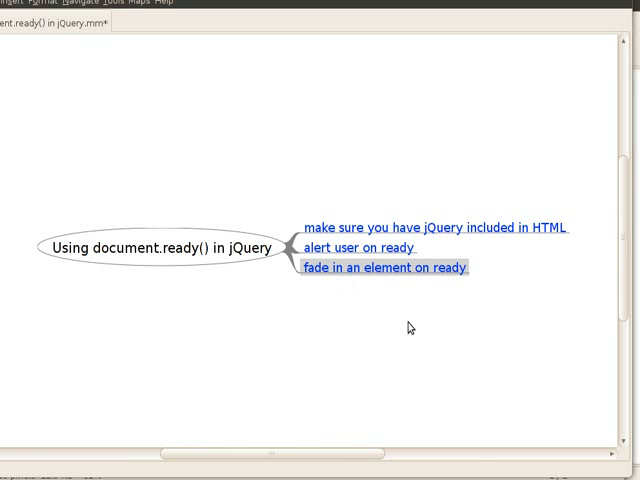
pyautogui.moveTo(384, 344)
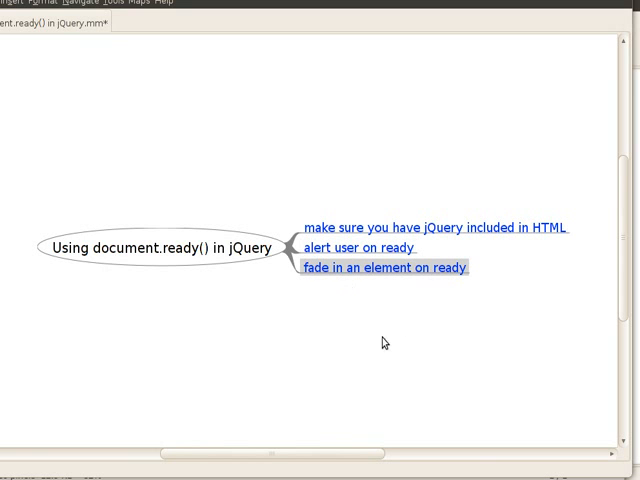
pyautogui.moveTo(300, 308)
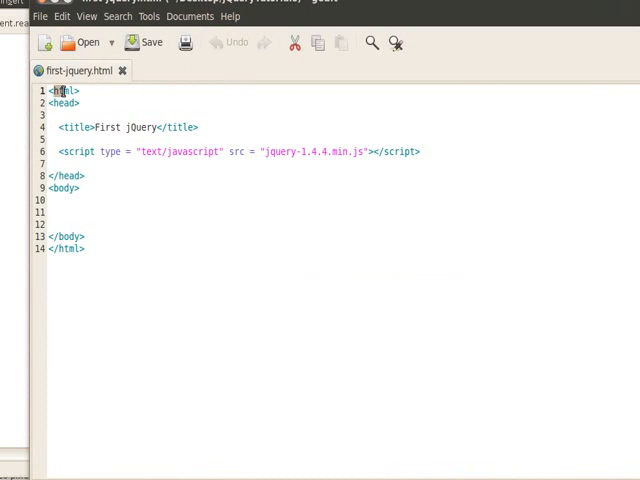
pyautogui.moveTo(76, 72)
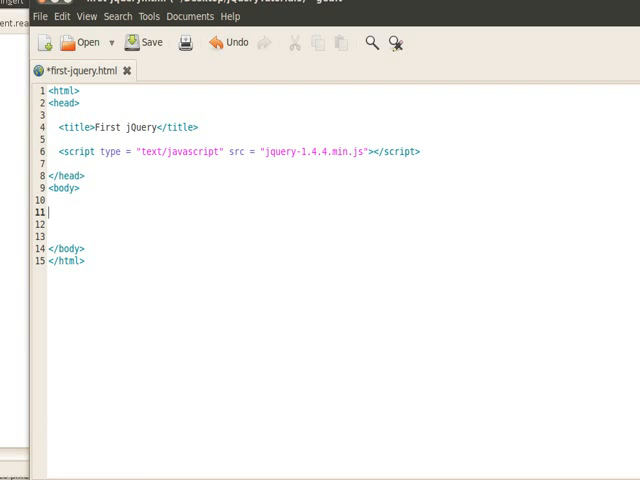
# - Add a text/javascript script block with an empty $(document).ready(function() { }); handler
pyautogui.write('<script type = "text/javascfri')
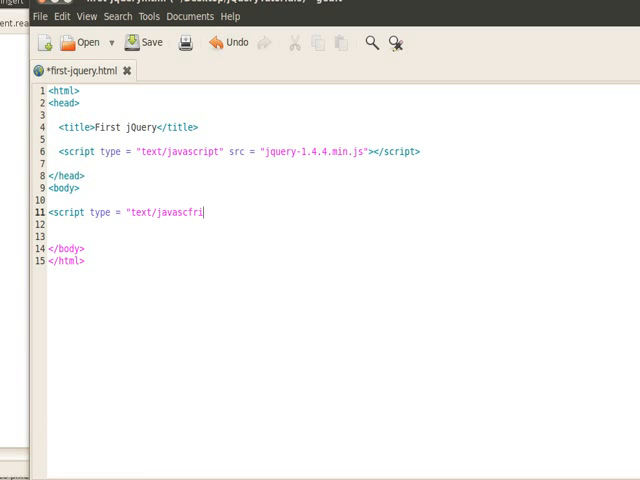
pyautogui.write('javascript">')
pyautogui.click(344, 236)
pyautogui.write('</sc')
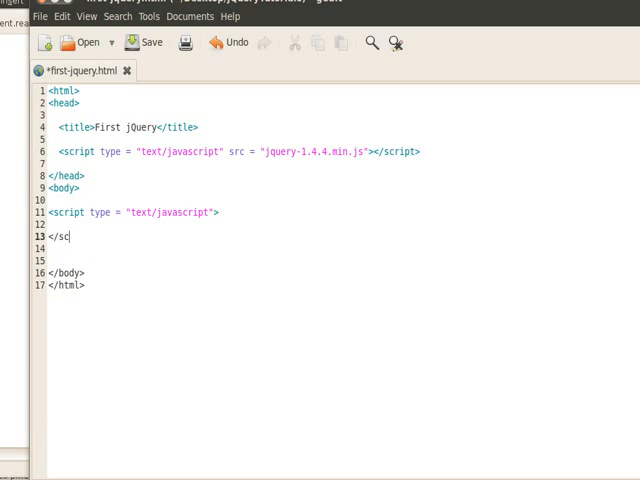
pyautogui.write('ript>')
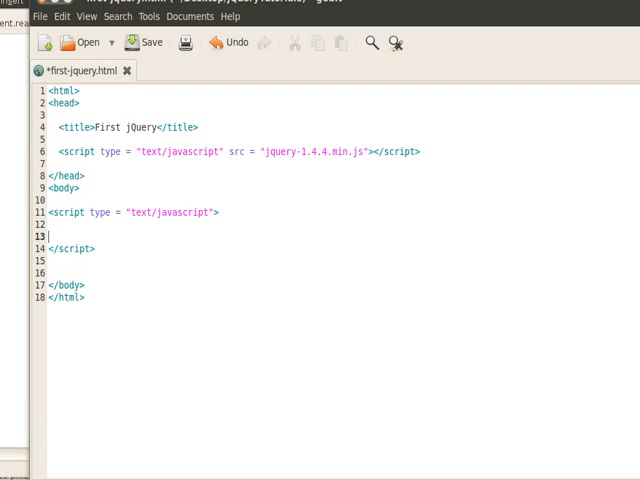
pyautogui.write('$(')
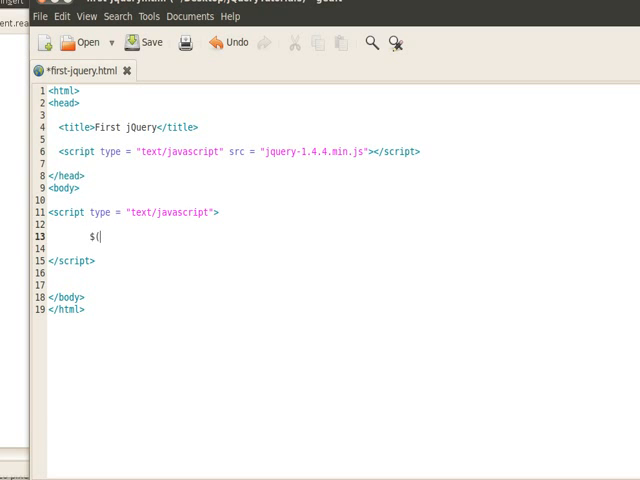
pyautogui.write('document).read')
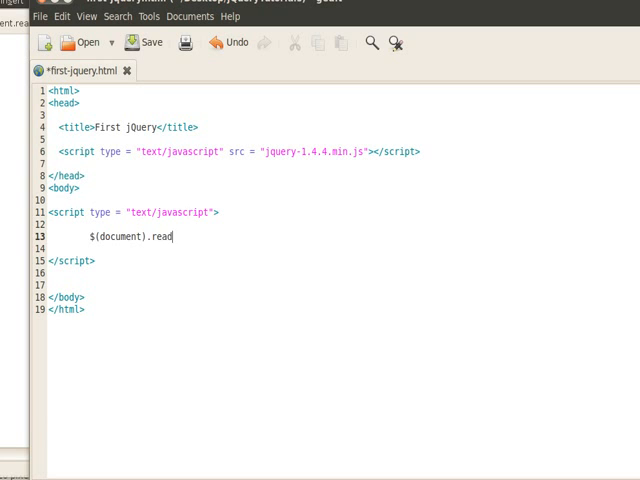
pyautogui.write('y(function() {')
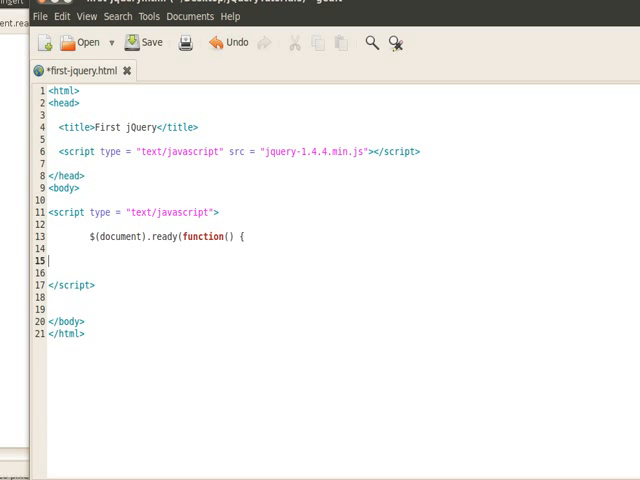
pyautogui.write('})')
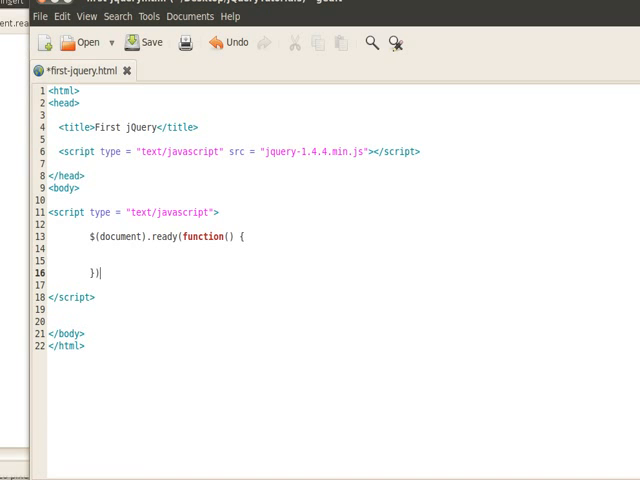
pyautogui.write(';')
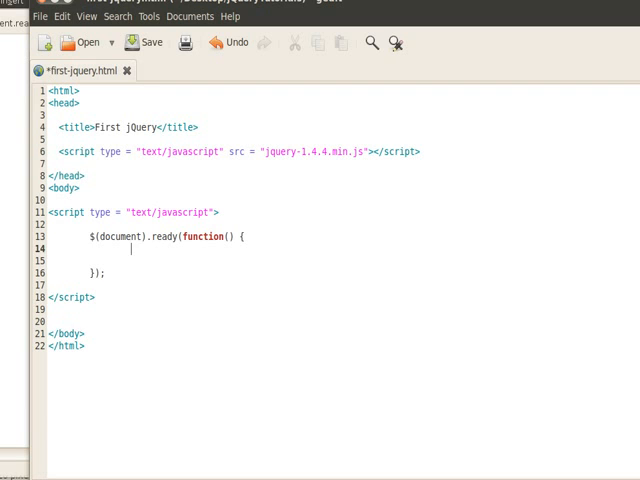
# - Inside the ready handler add alert("The document is ready captain"); and save the file
pyautogui.write('a')
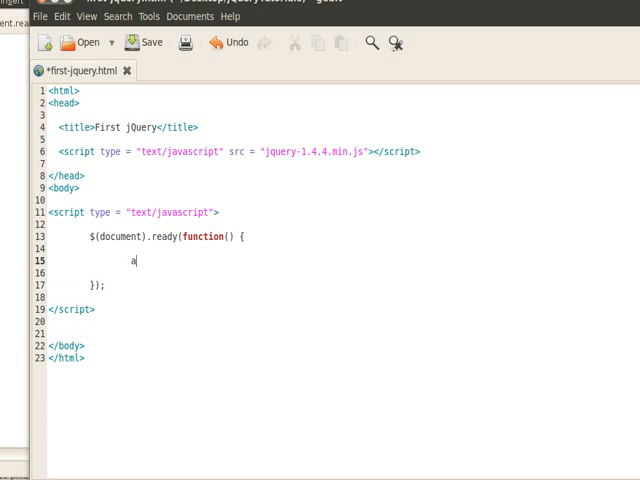
pyautogui.write('lert ("The doc')
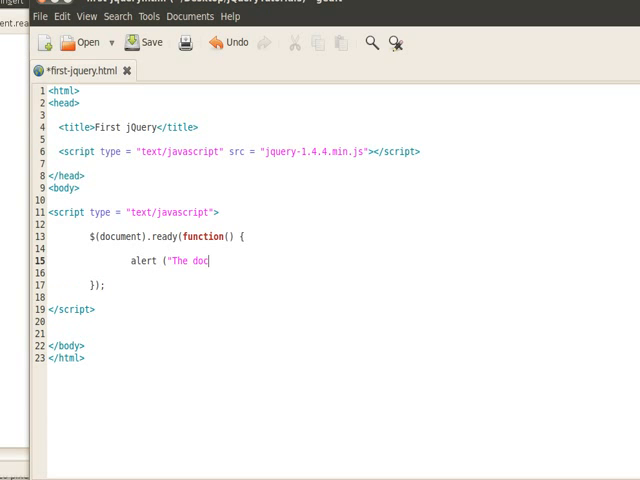
pyautogui.write('ument i')
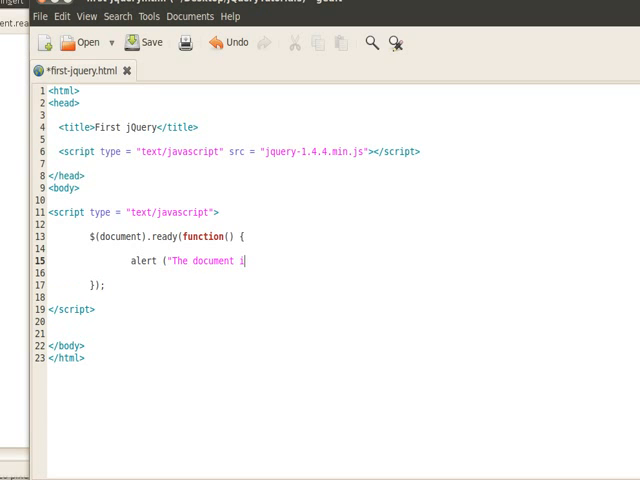
pyautogui.write('s ready captain"')
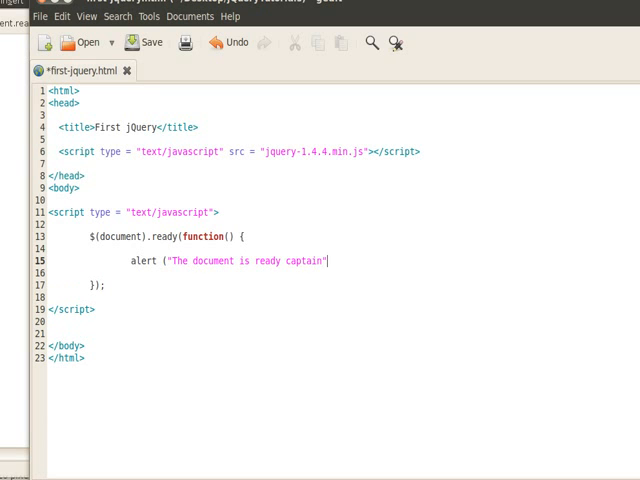
pyautogui.write('");')
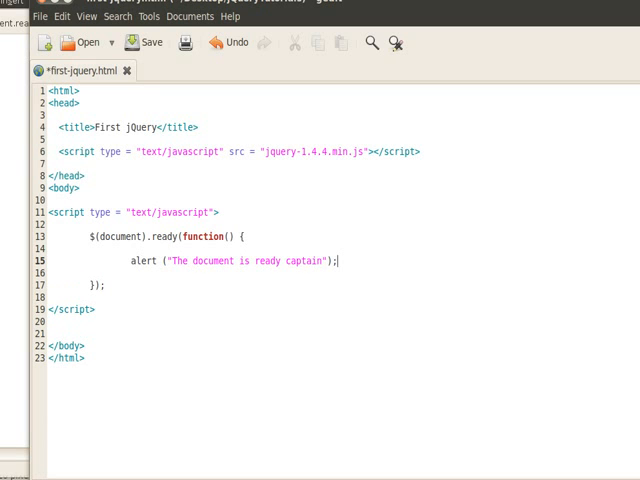
pyautogui.click(150, 46)
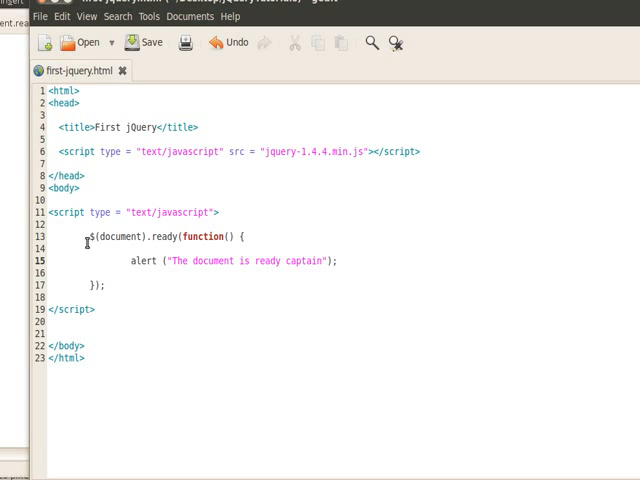
# - Insert the comment // send a message to the user on a new line above the alert
pyautogui.doubleClick(138, 260)
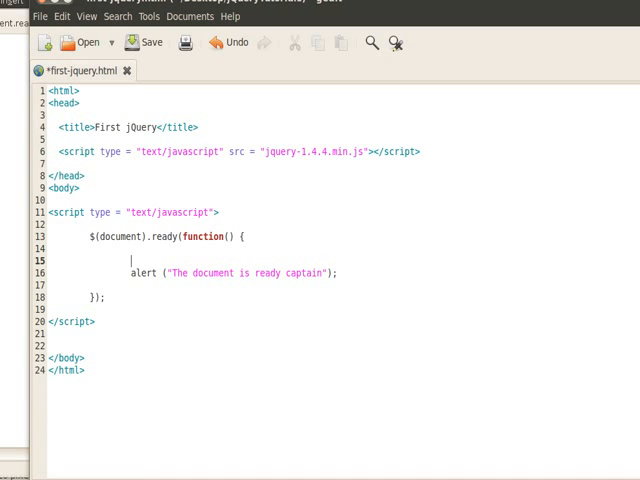
pyautogui.write('// send a messag')
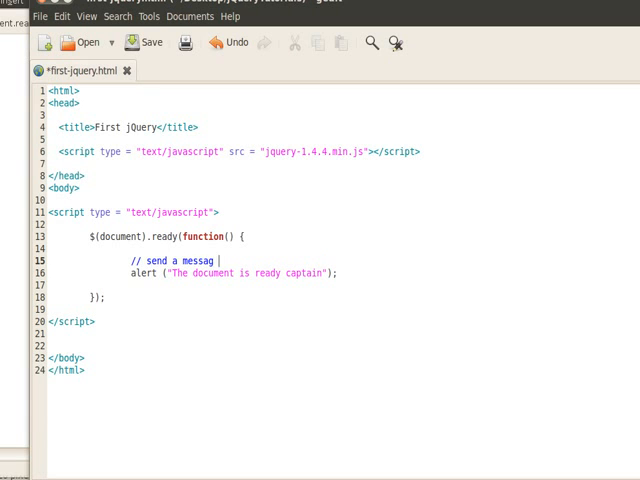
pyautogui.write('e to the use')
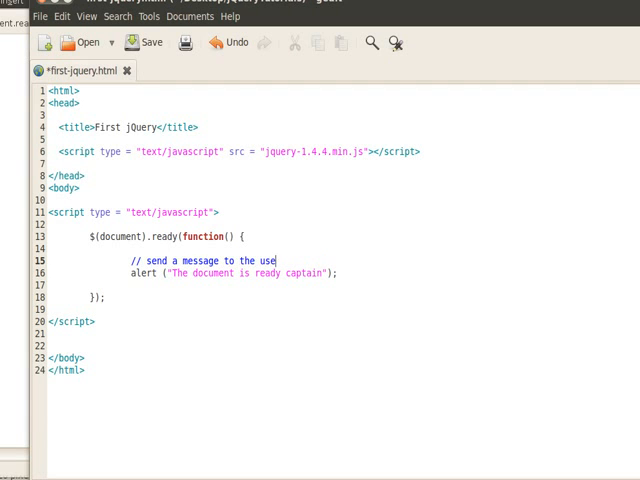
pyautogui.write('r')
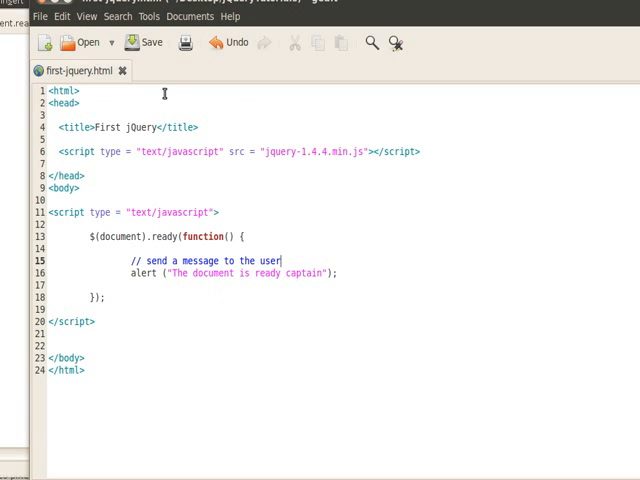
pyautogui.moveTo(88, 270)
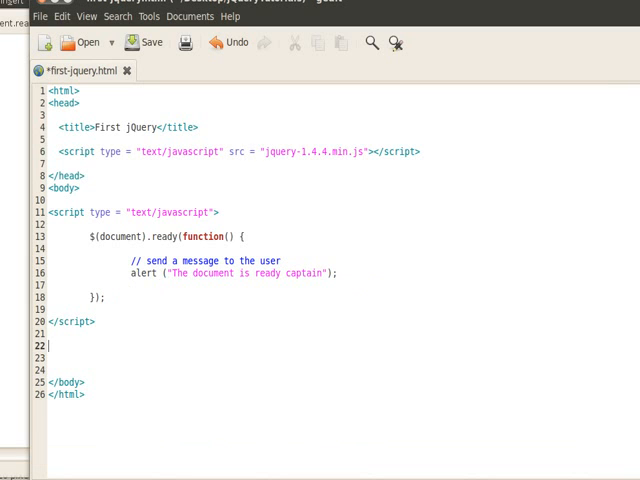
# - Add <h1>Welcome to our Site</h1> to the page body
pyautogui.write('<h1>')
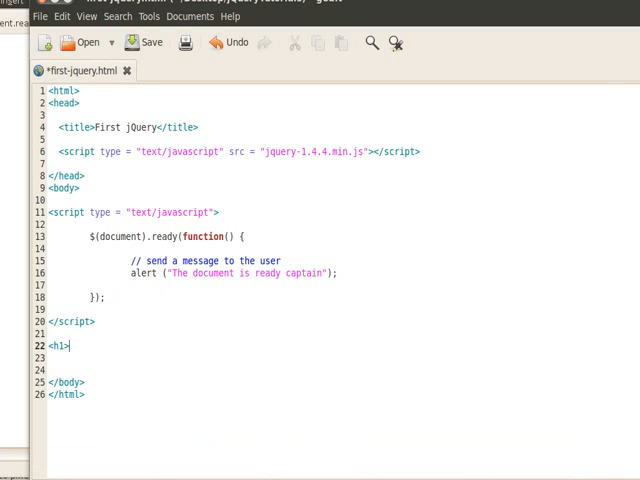
pyautogui.write('Welcome to our')
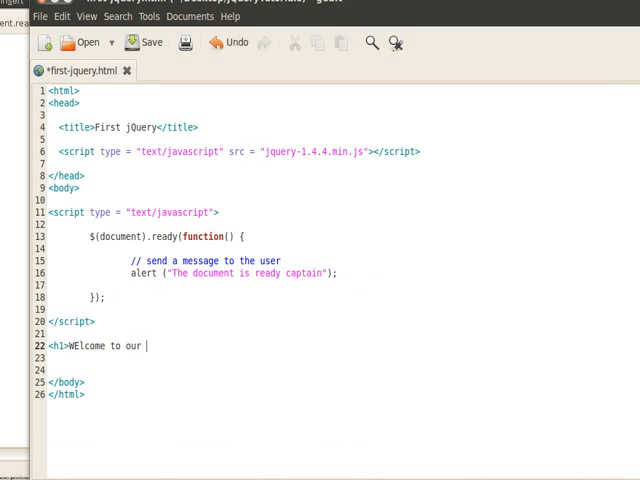
pyautogui.write('Site</h1>')
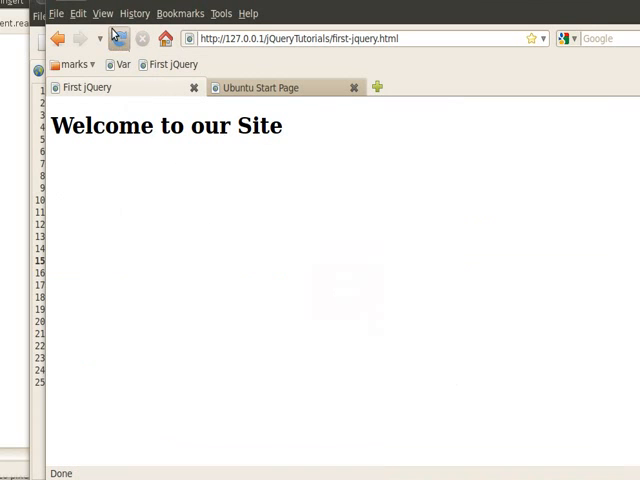
# - Reload the page from Firefox's View menu to show the Welcome to our Site heading
pyautogui.click(104, 12)
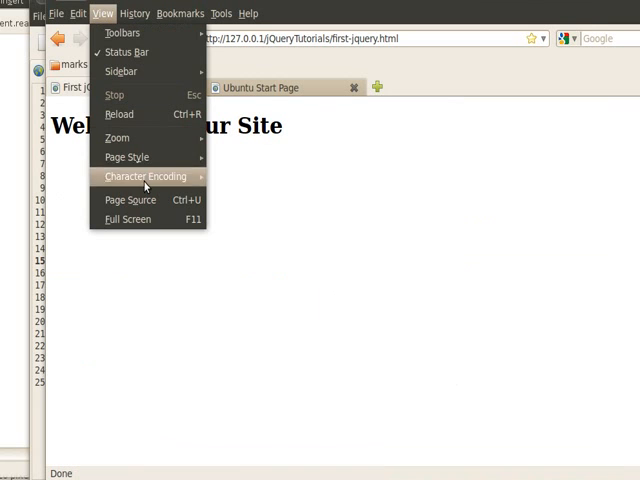
pyautogui.click(130, 200)
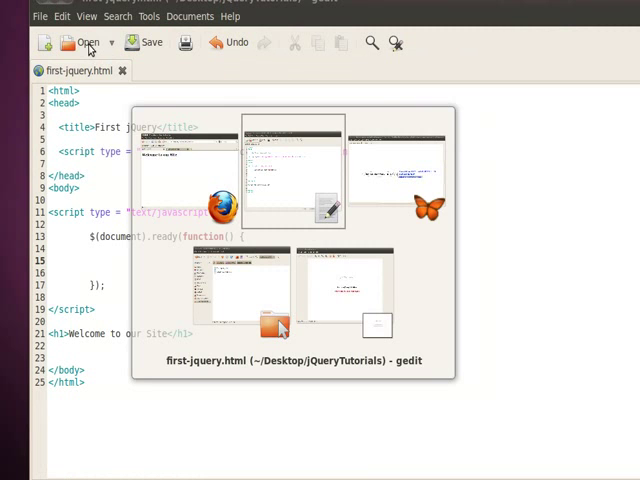
# - Below the script include add <style type="text/css"> with an h1 { display:none; } rule
pyautogui.press('Escape')
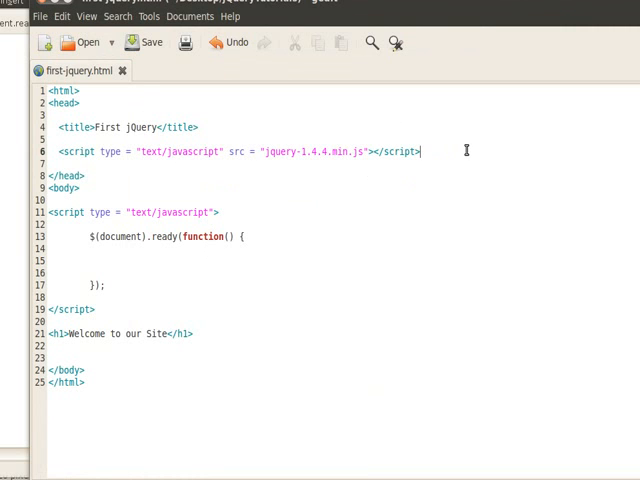
pyautogui.write('<s')
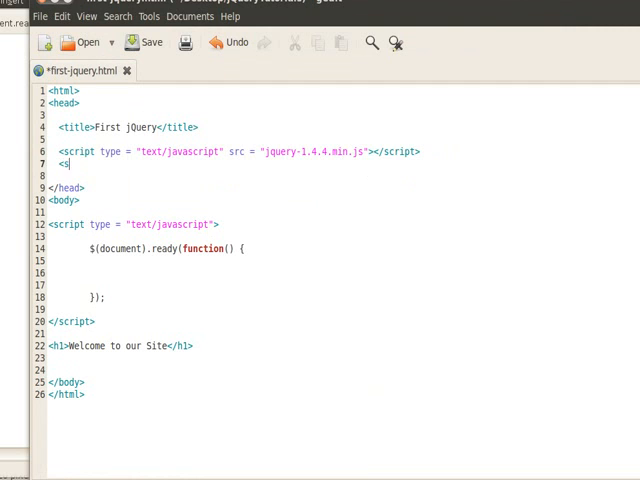
pyautogui.write('crip')
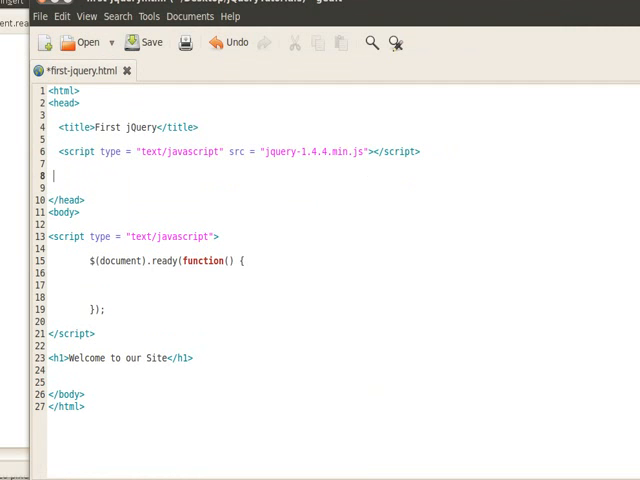
pyautogui.write('<style type')
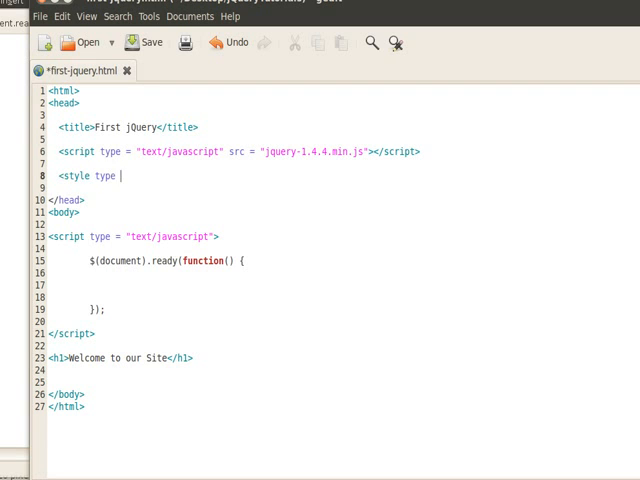
pyautogui.write('"text/css">')
pyautogui.write('</style>')
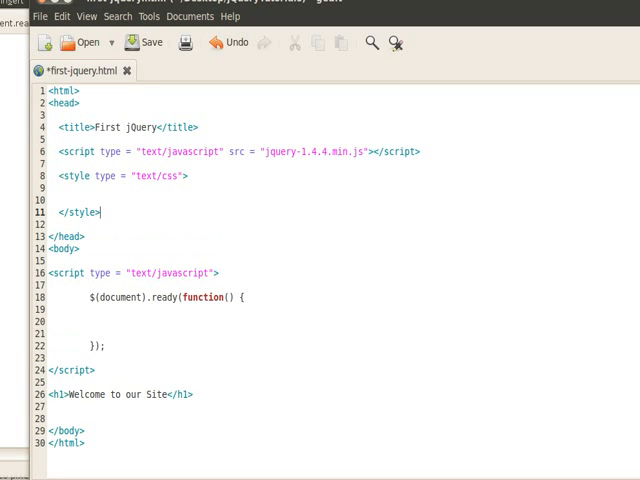
pyautogui.write('h1')
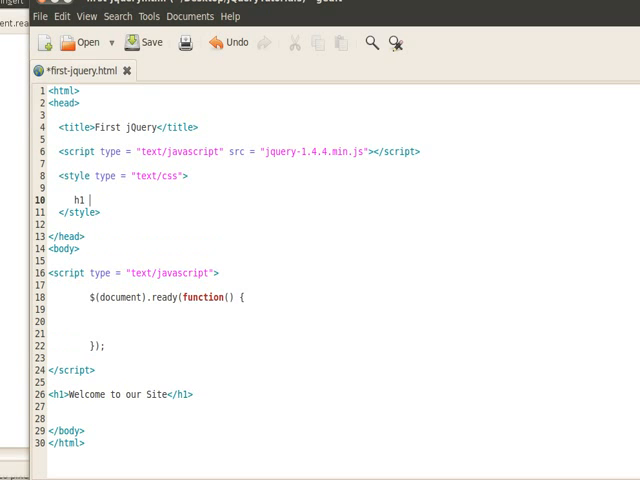
pyautogui.write('{ display:none;')
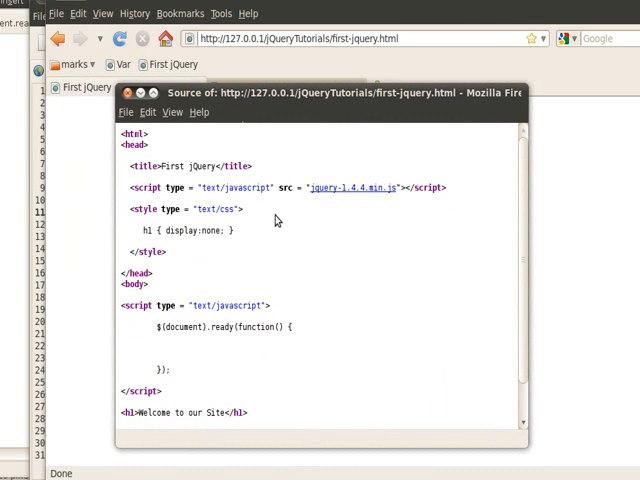
# - After checking the page source, place the cursor on a blank line inside the ready function
pyautogui.doubleClick(156, 412)
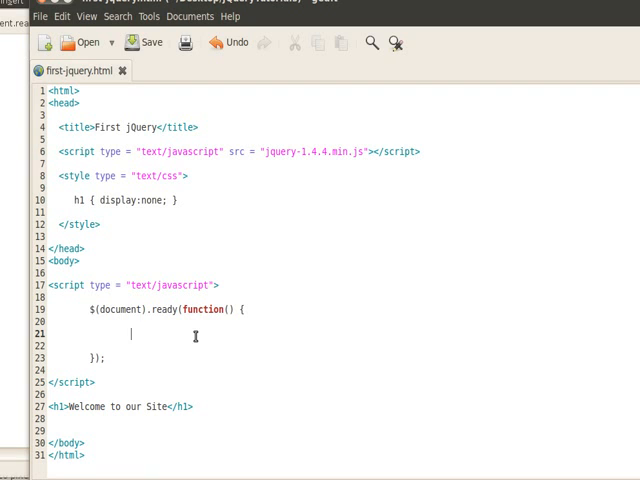
# - Inside the ready function add jQuery("h1").fadeIn(); to fade in all h1 elements
pyautogui.write('jQuery(')
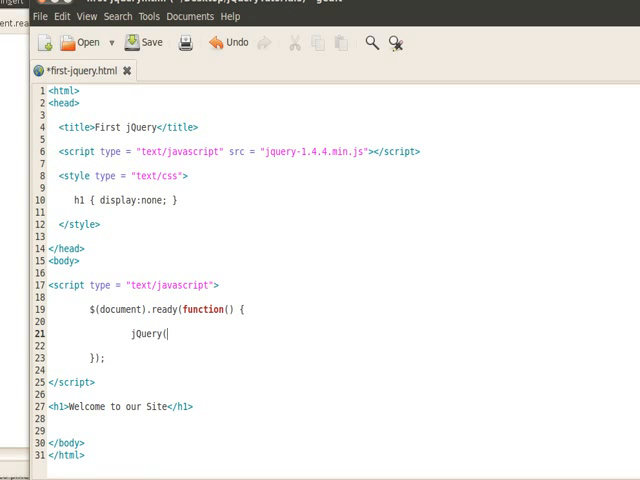
pyautogui.write('"')
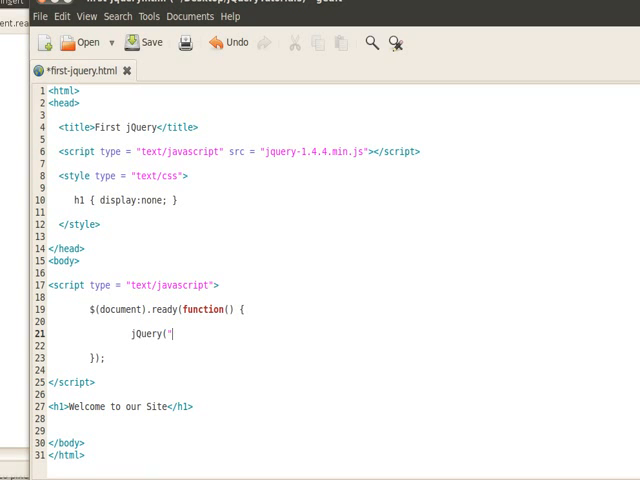
pyautogui.write('h1')
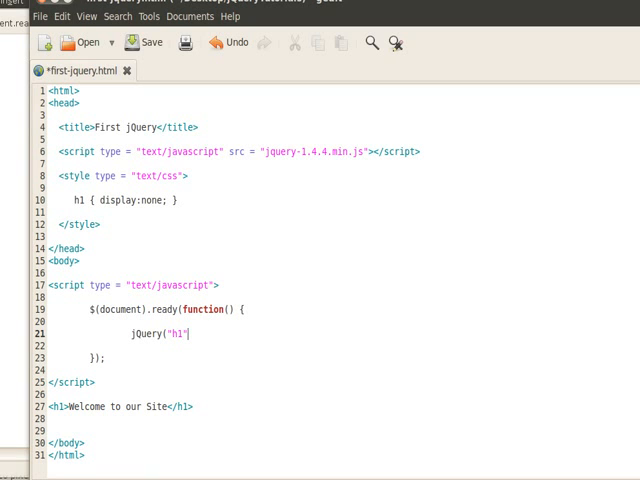
pyautogui.write('.fadeIn')
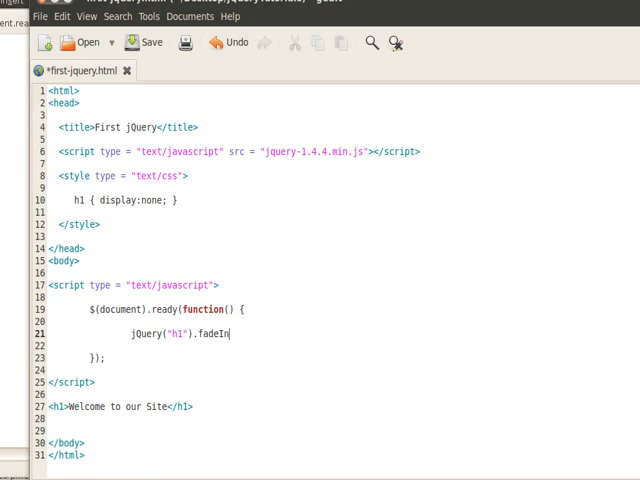
pyautogui.write('();')
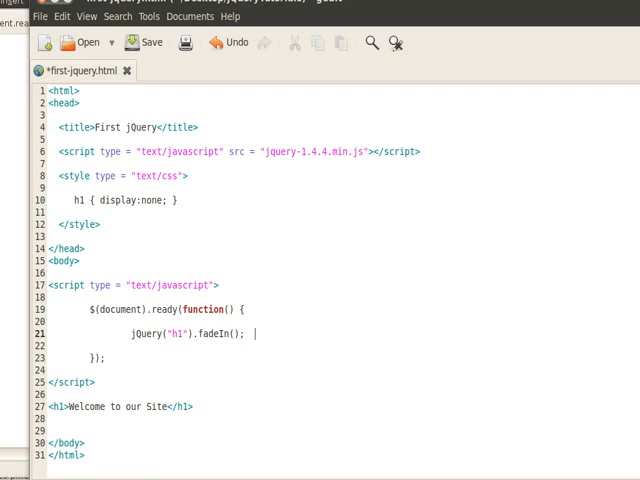
# - Append the comment // fade in ALL h1 objects on the page. and save the file
pyautogui.write('// fade in')
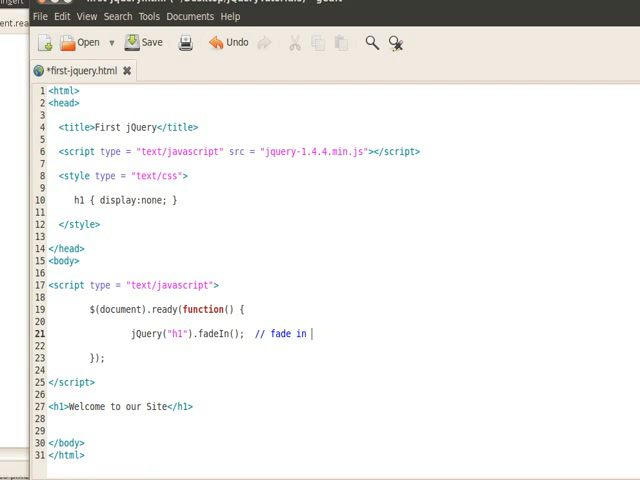
pyautogui.write('ALL h')
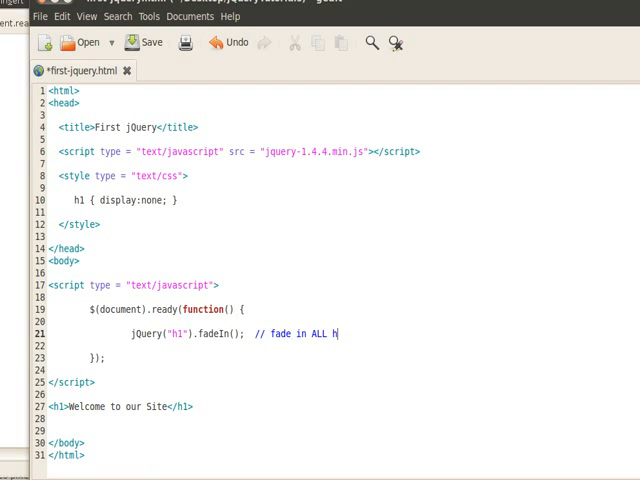
pyautogui.write('objects on the page.')
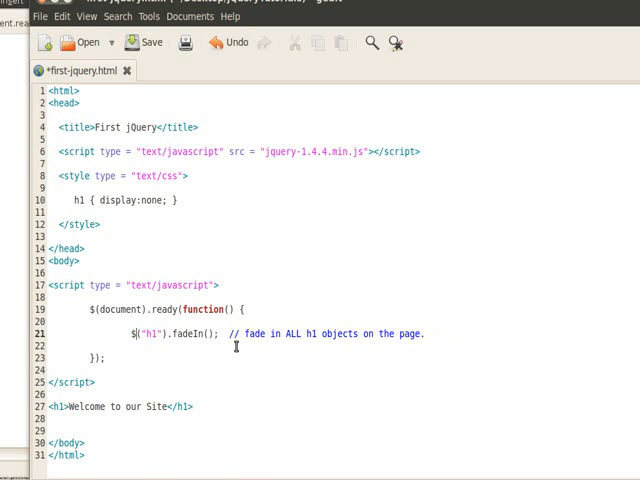
pyautogui.moveTo(276, 358)
pyautogui.write('jQu')
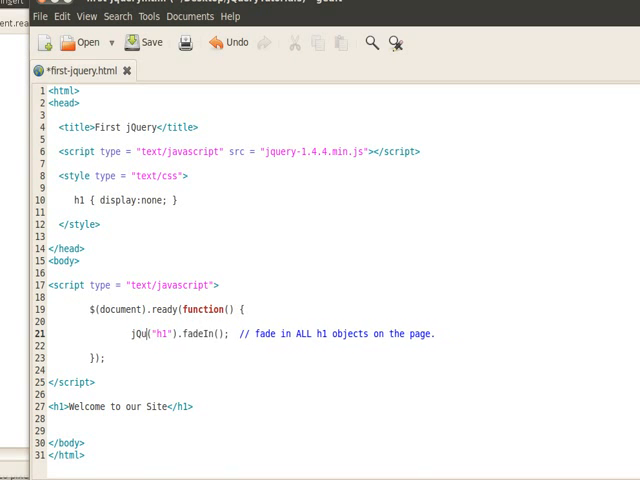
pyautogui.write('ery')
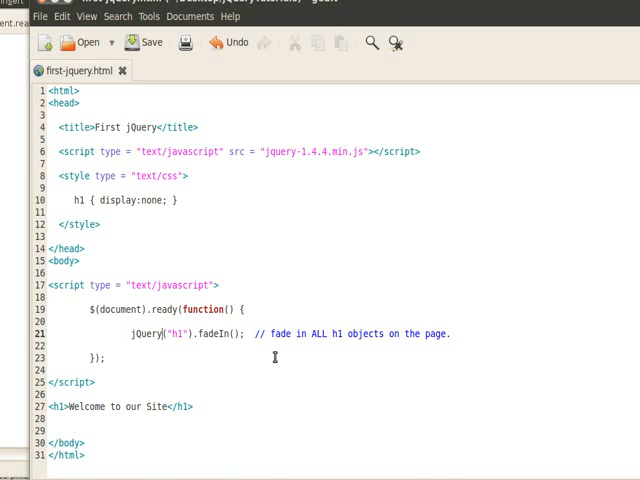
pyautogui.doubleClick(146, 332)
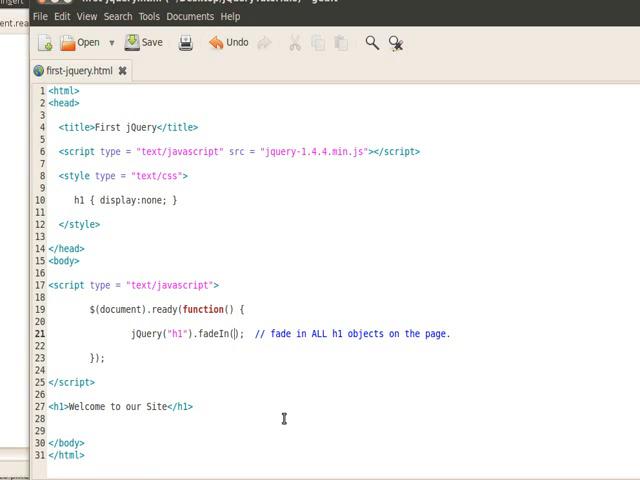
# - Give fadeIn a duration of 1000 ms so the heading fades in on reload
pyautogui.write('1000')
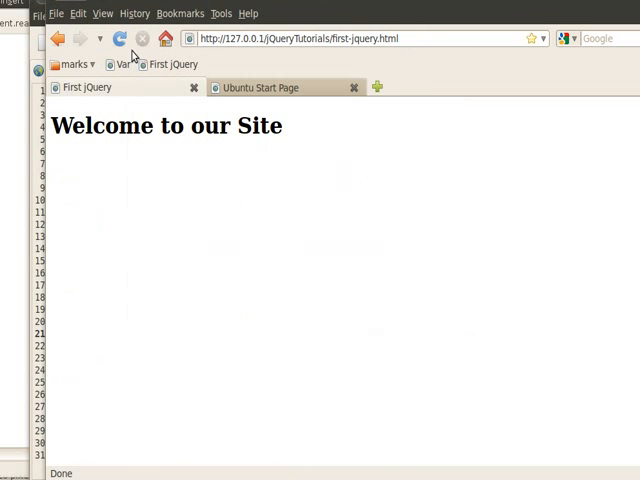
pyautogui.moveTo(456, 250)
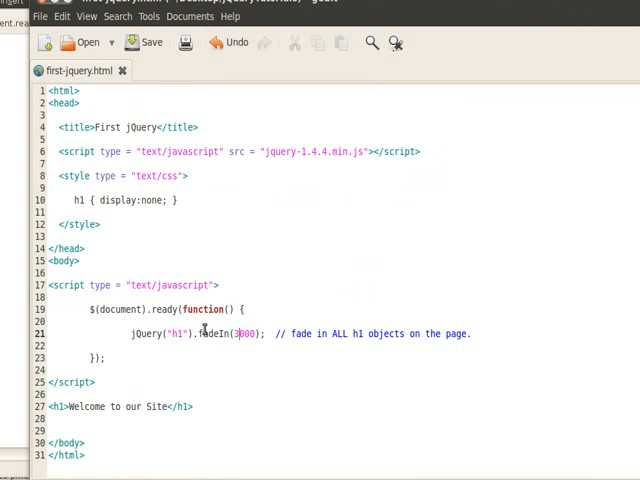
pyautogui.moveTo(198, 344)
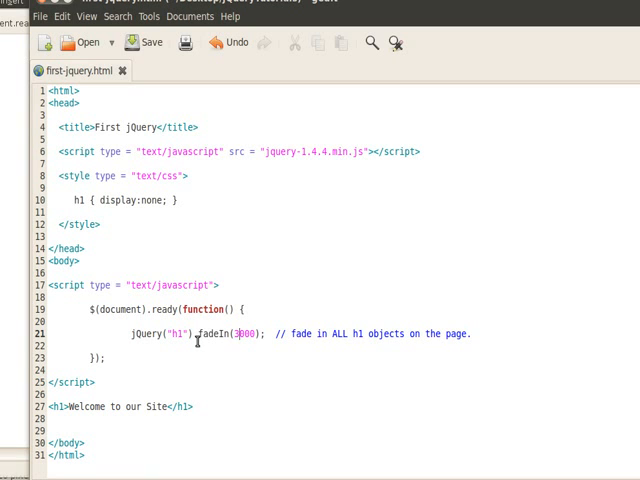